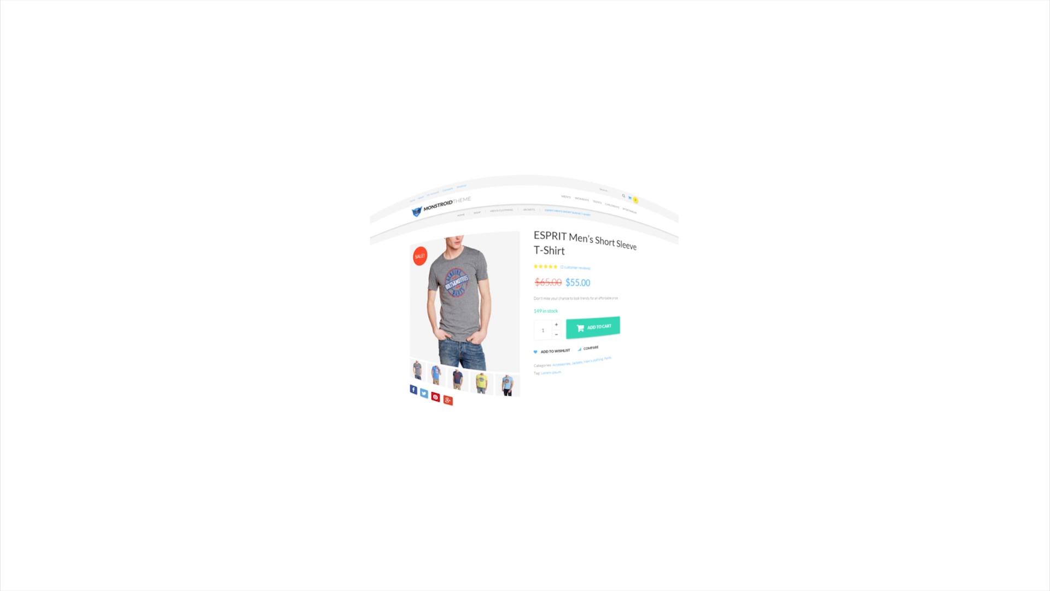
# Step: Add the ESPRIT Men's Short Sleeve T-Shirt to the cart, raising the cart count to 5
pyautogui.click(591, 327)
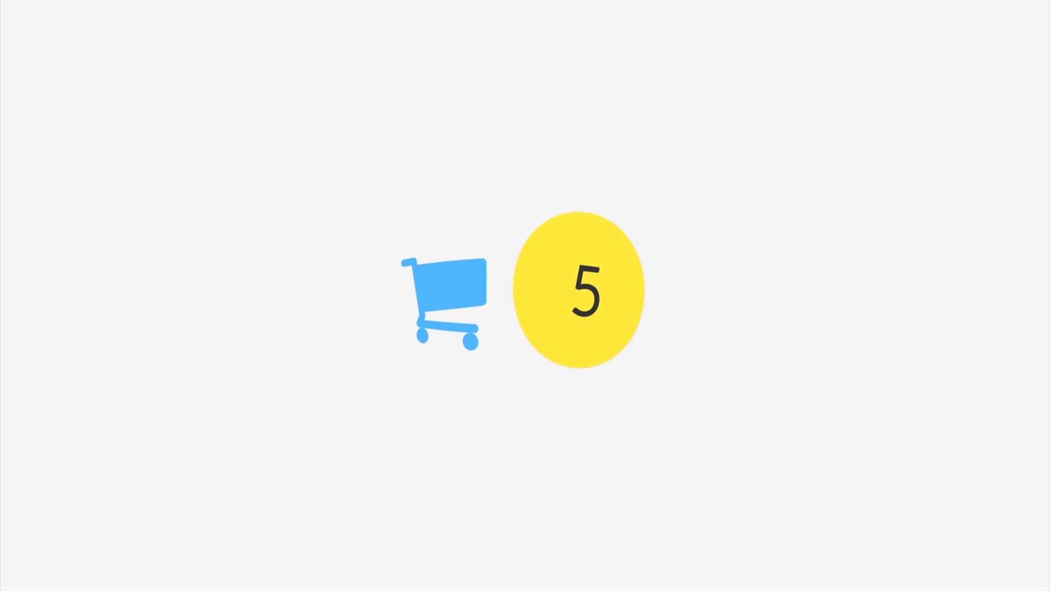